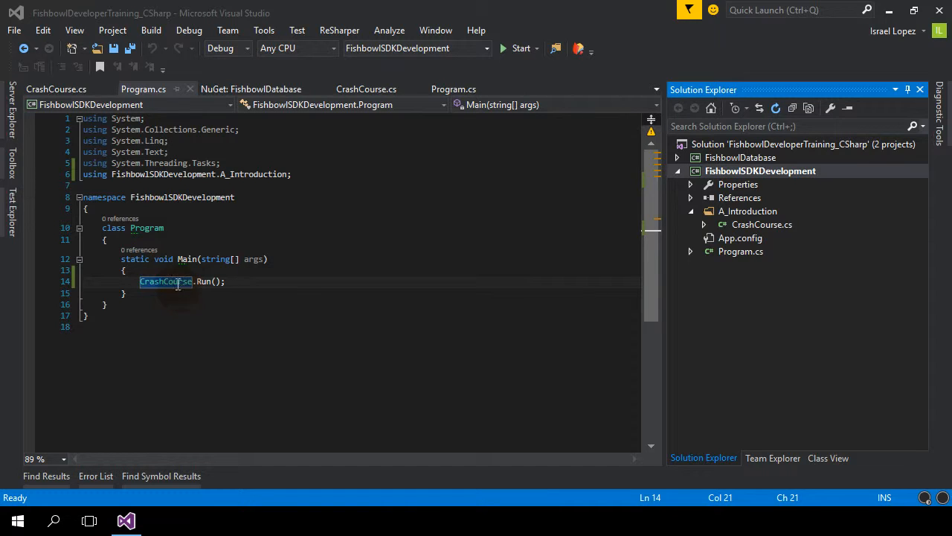
Jump to CrashCourse.Run's definition and add FishbowlSDK.20152.dll as a project reference
click(207, 282)
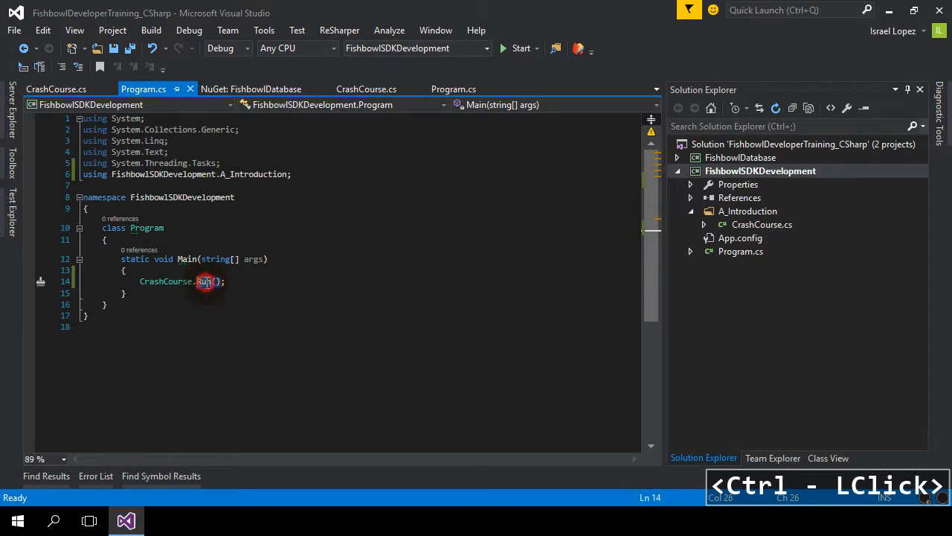
click(205, 281)
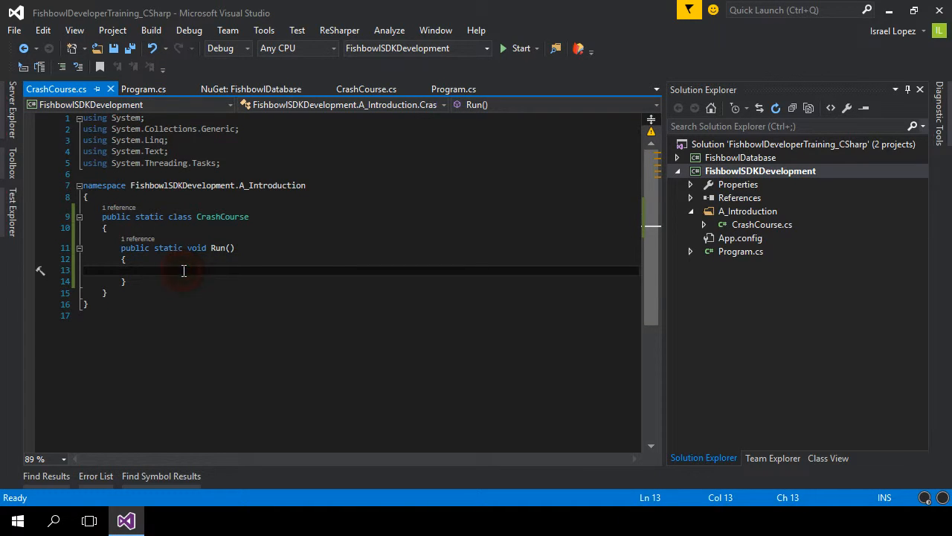
right_click(739, 196)
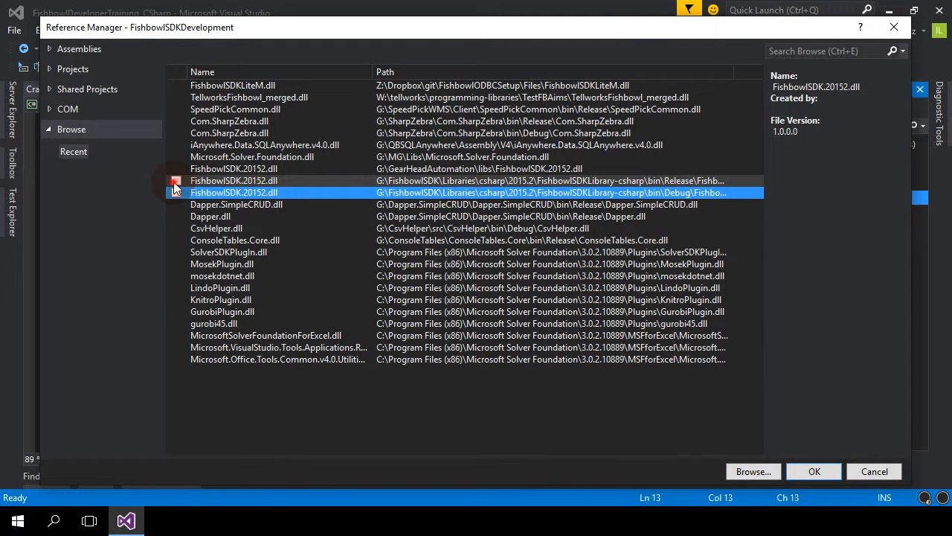
click(814, 470)
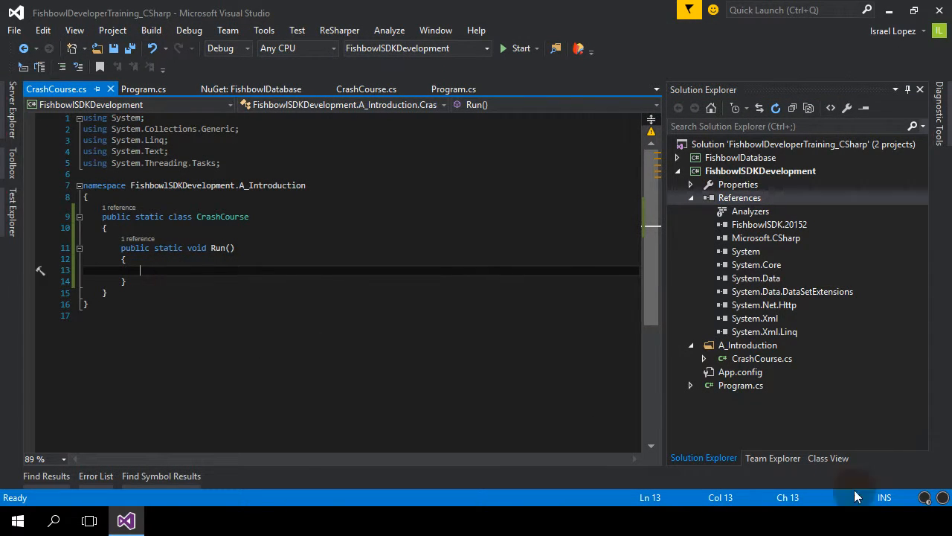
Browse Class View down to FishbowlSDK.20152's Fishbowl class and scroll its members and constructors
click(827, 458)
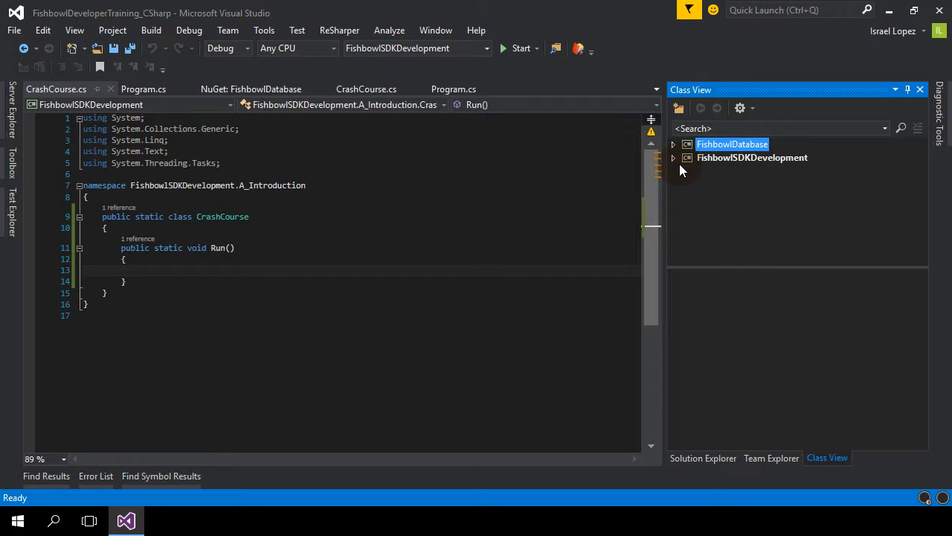
click(673, 144)
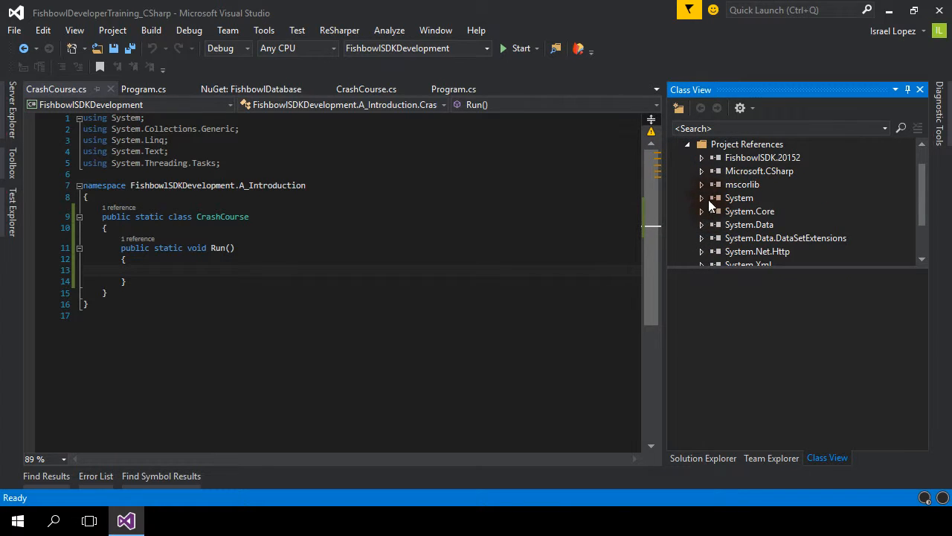
click(702, 157)
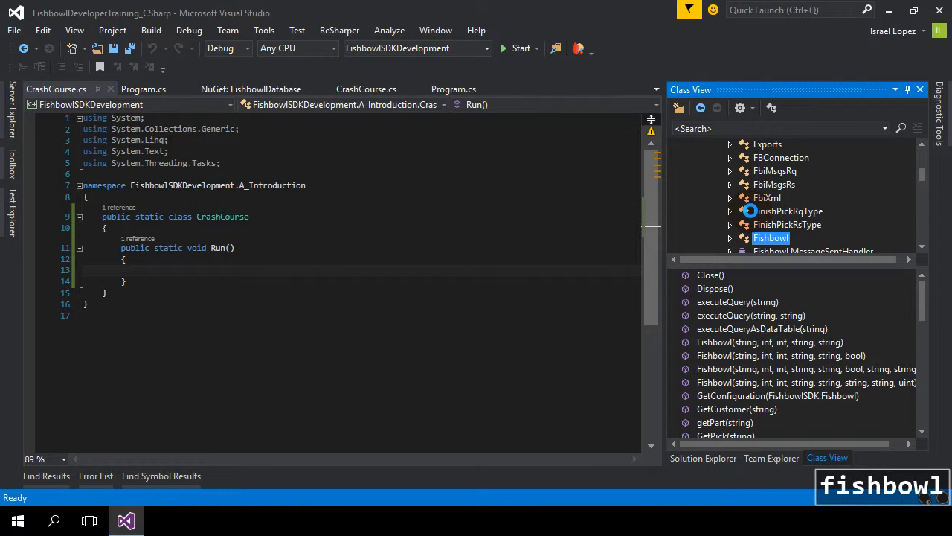
click(749, 315)
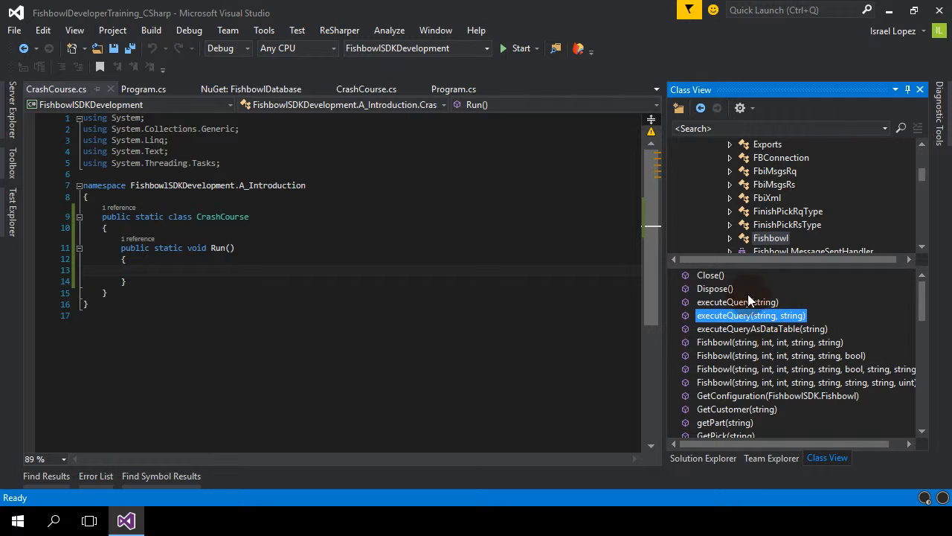
scroll(down, 3)
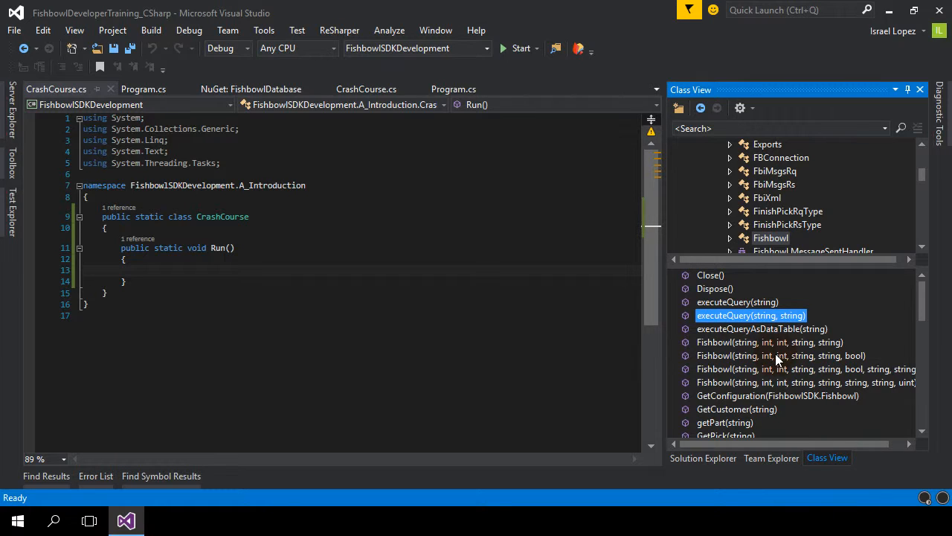
scroll(down, 3)
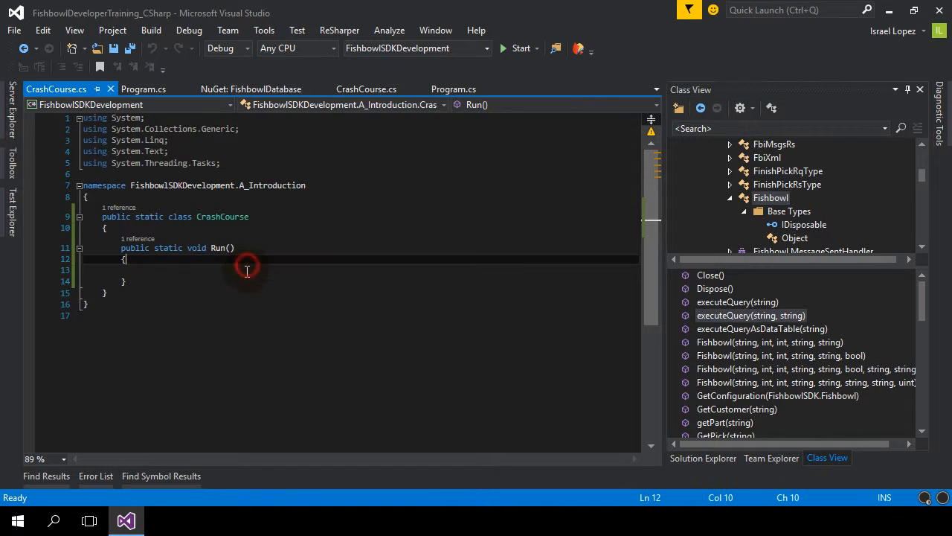
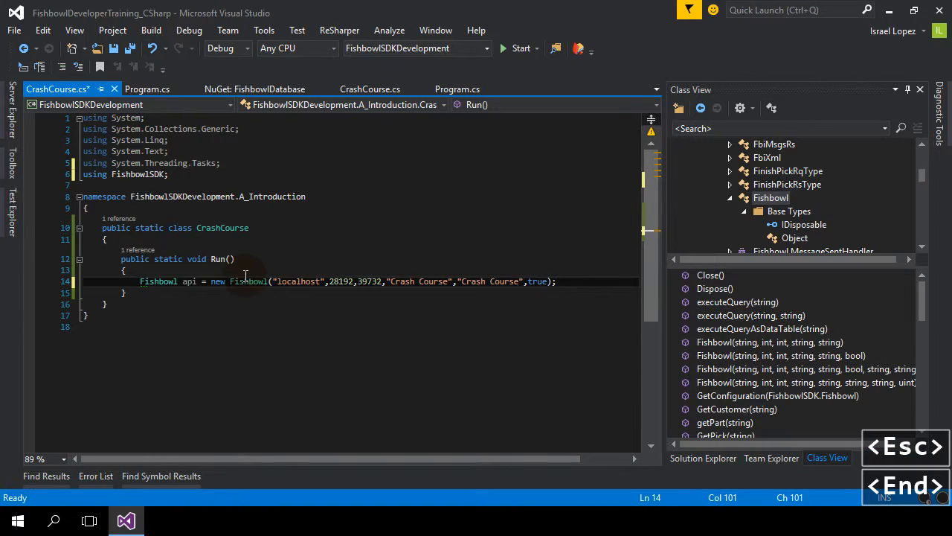
Declare Fishbowl api = new Fishbowl("localhost", 28192, 39732, "Crash Course", "Crash Course", true)
key(enter)
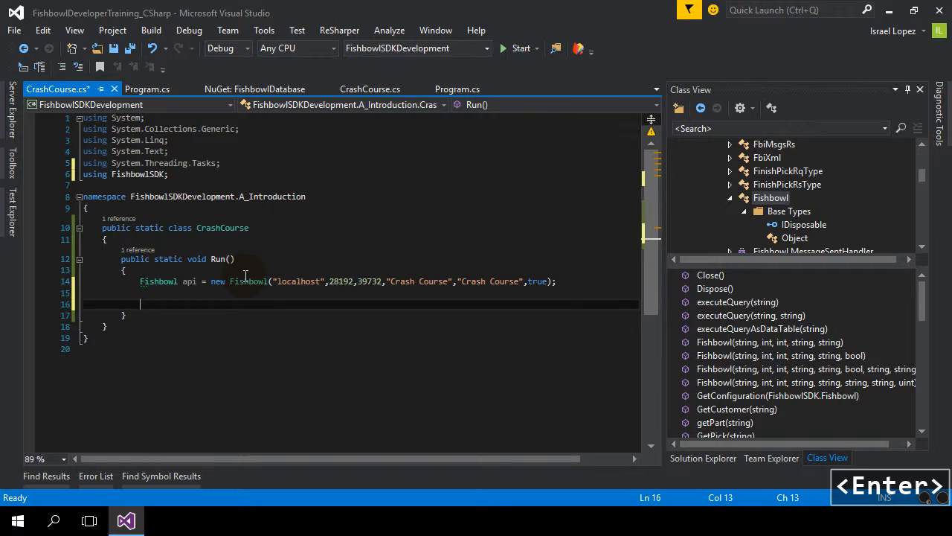
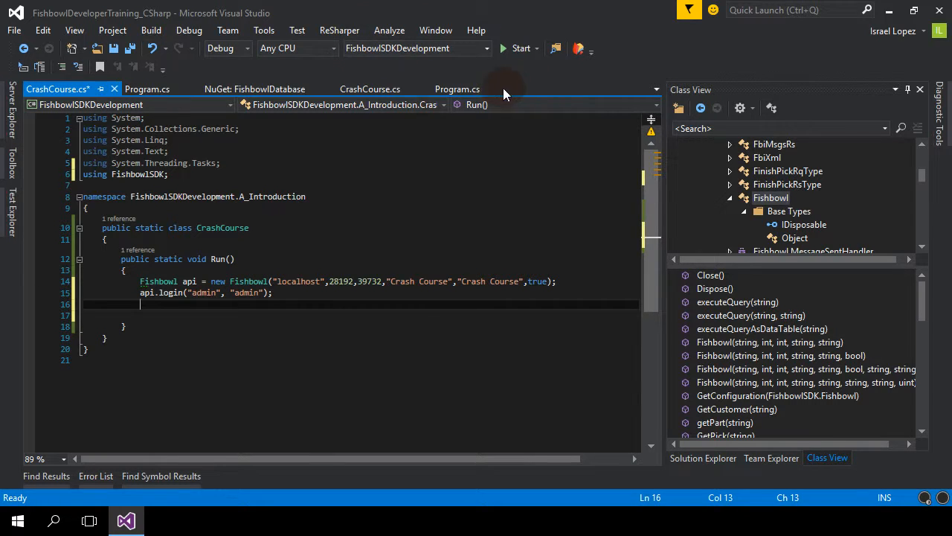
Start the project to test the login, then add a blank line at the top of Run
click(521, 48)
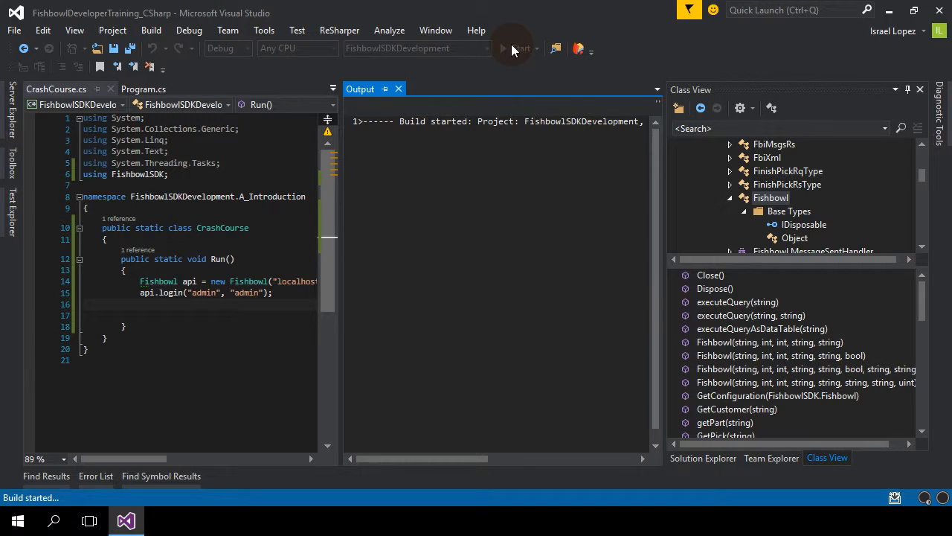
click(503, 48)
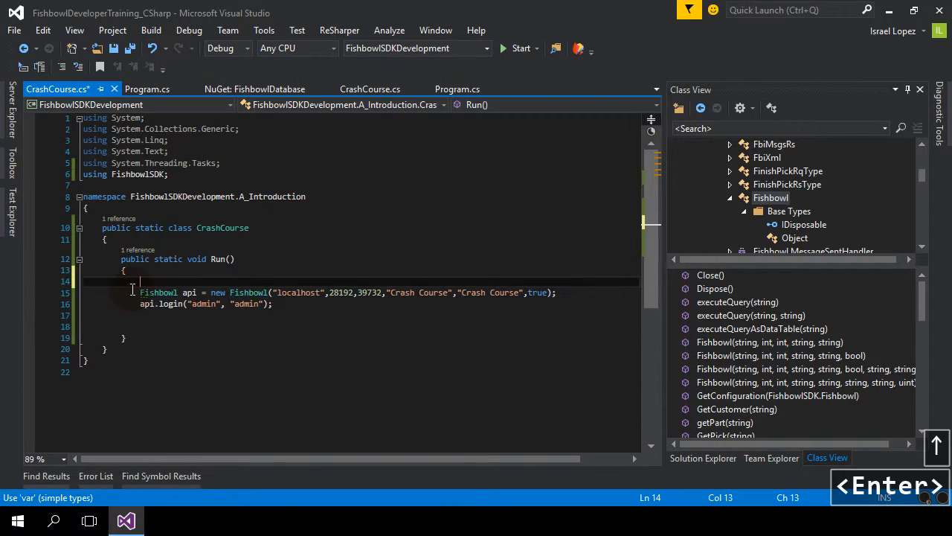
Surround the login code with try/catch (Exception ex) writing ex.ToString() to Debug
text(t)
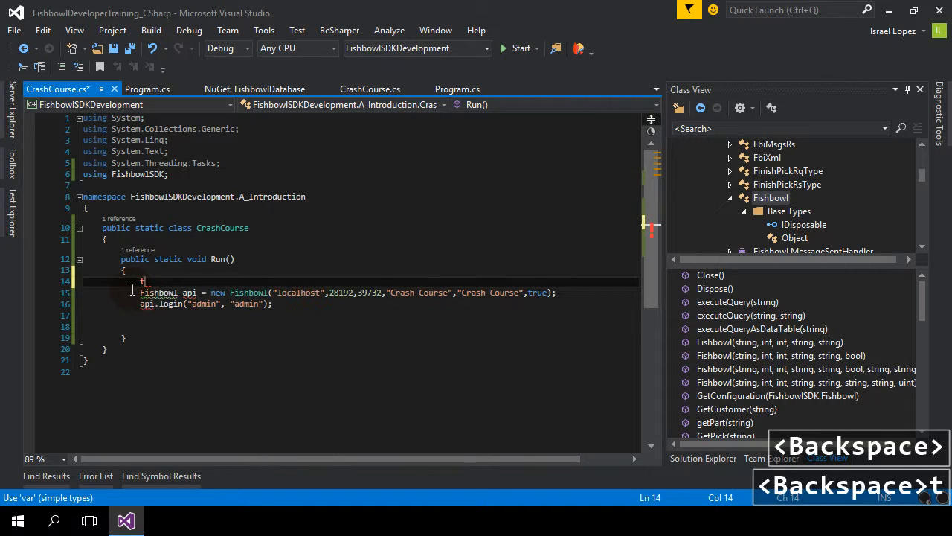
text(ry {)
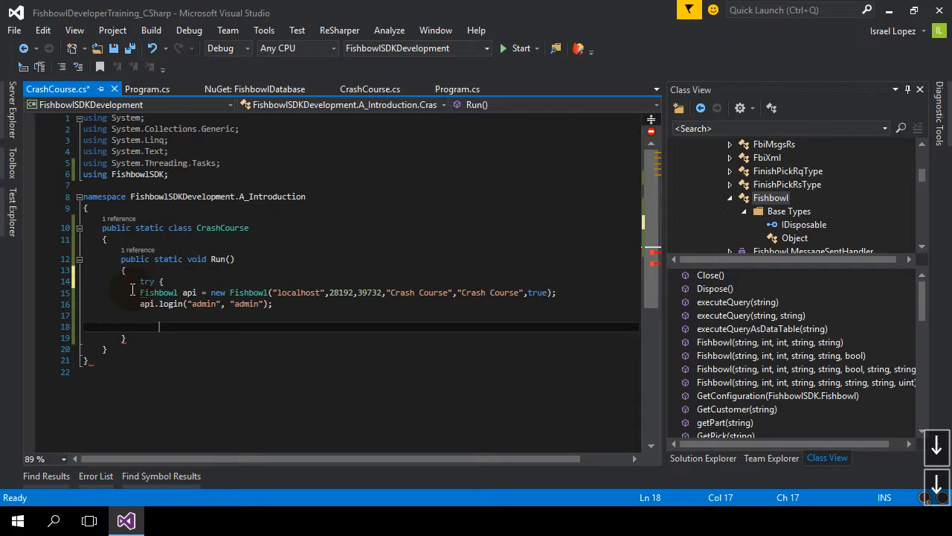
text(catch)
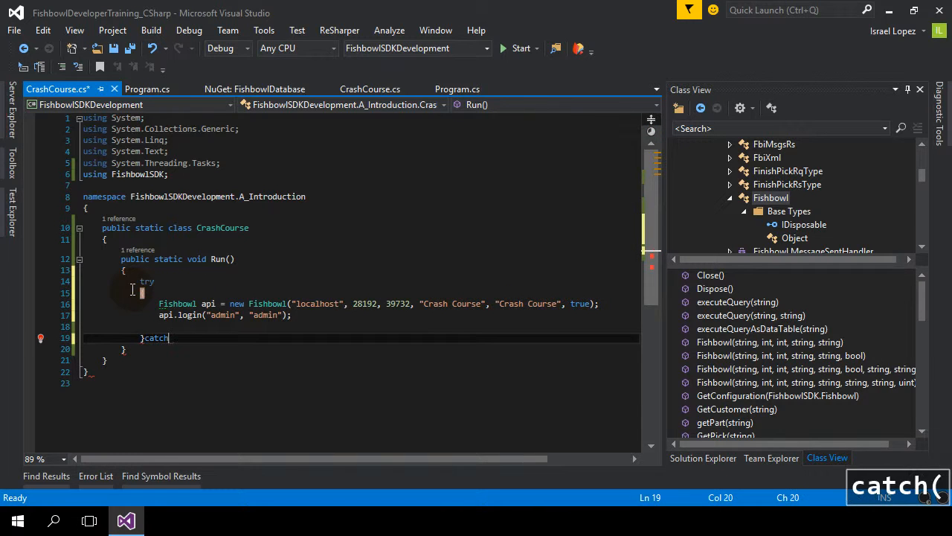
text((Exception ex))
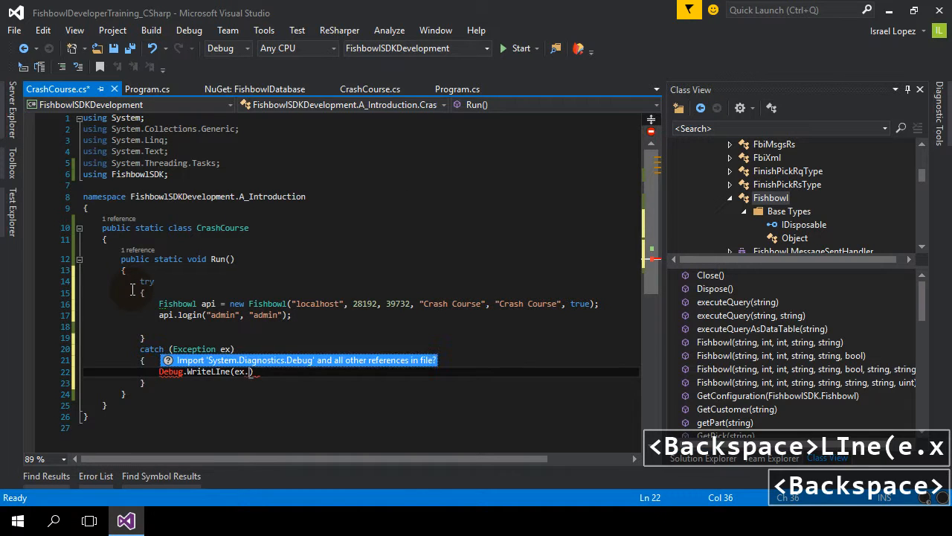
text(ToString())
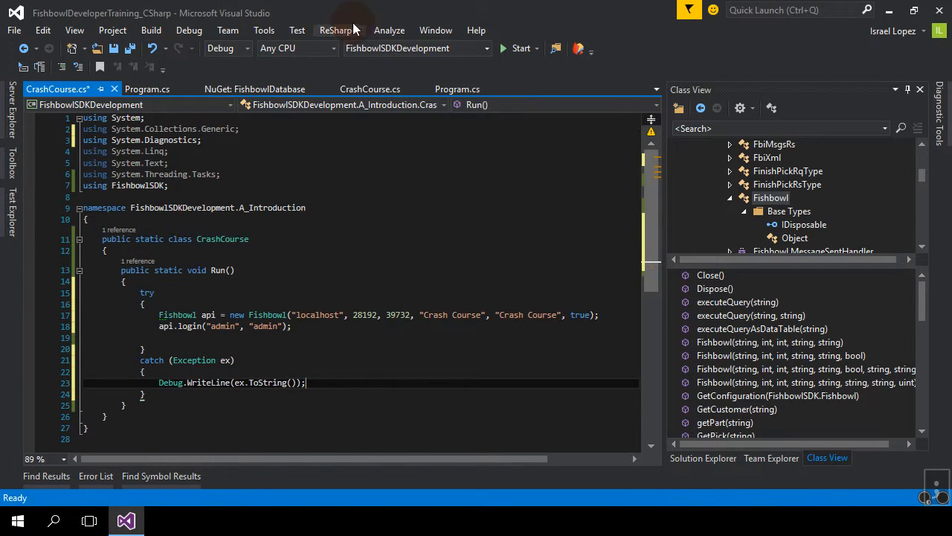
Run the project and view the debug output reporting Fishbowl Exception 1110 from login
click(521, 48)
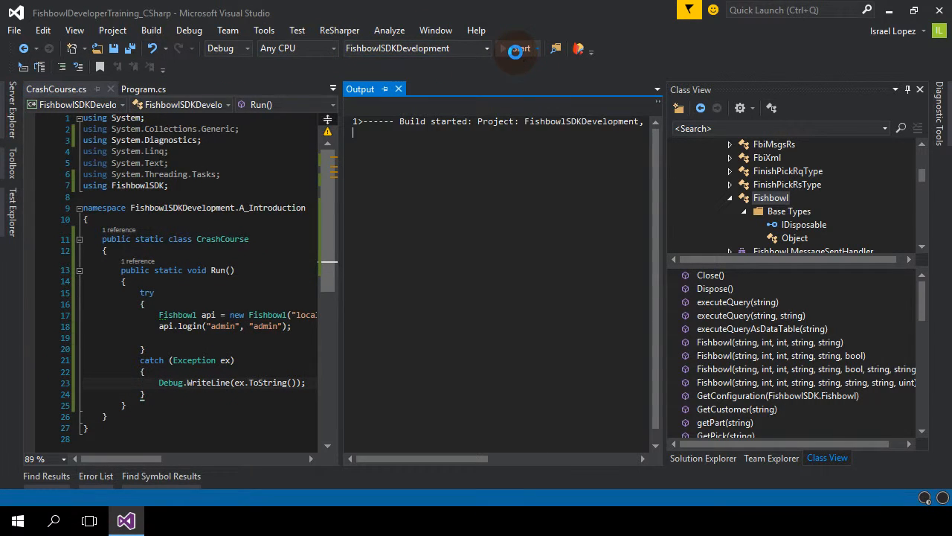
click(521, 47)
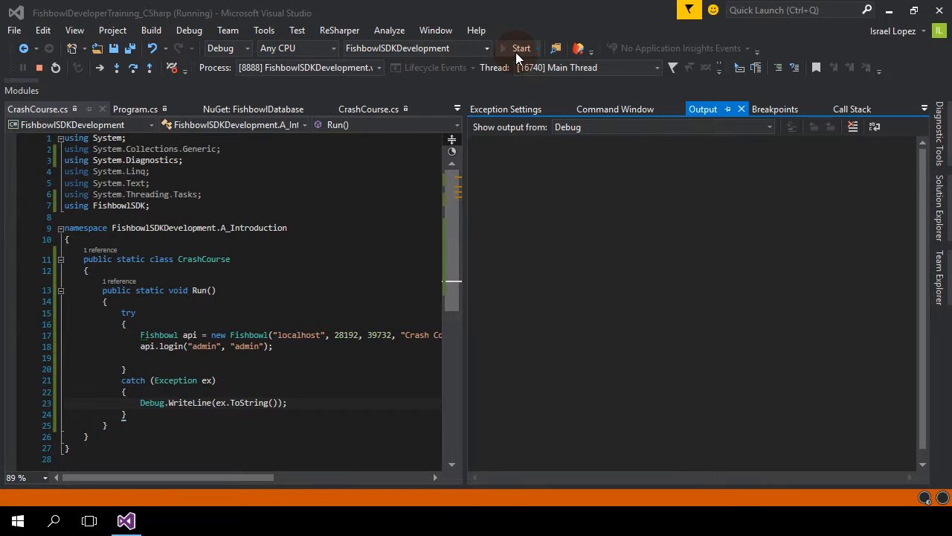
mouse_move(399, 241)
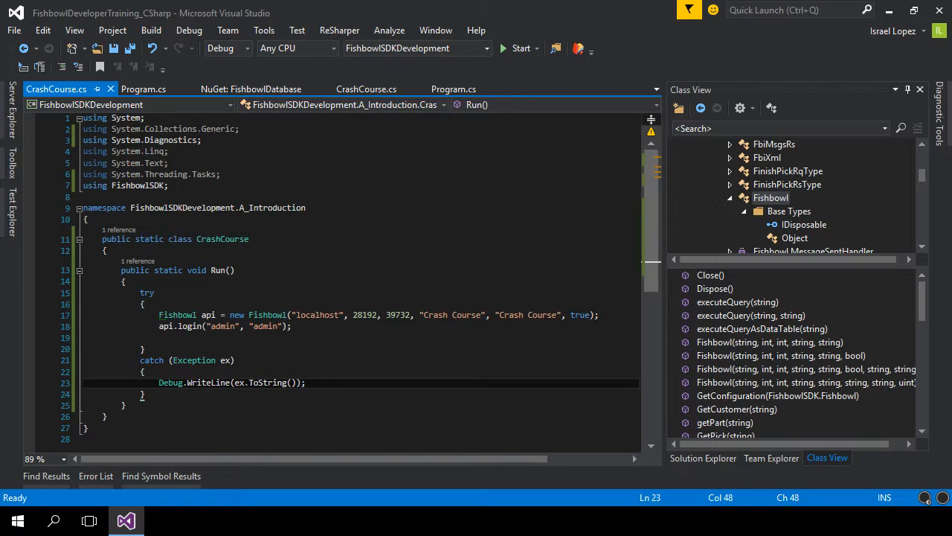
click(520, 48)
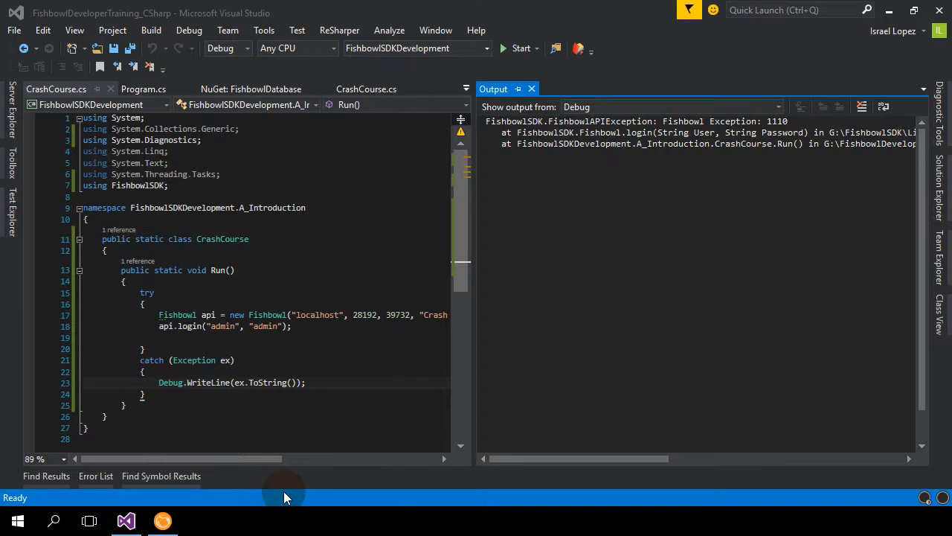
mouse_move(163, 521)
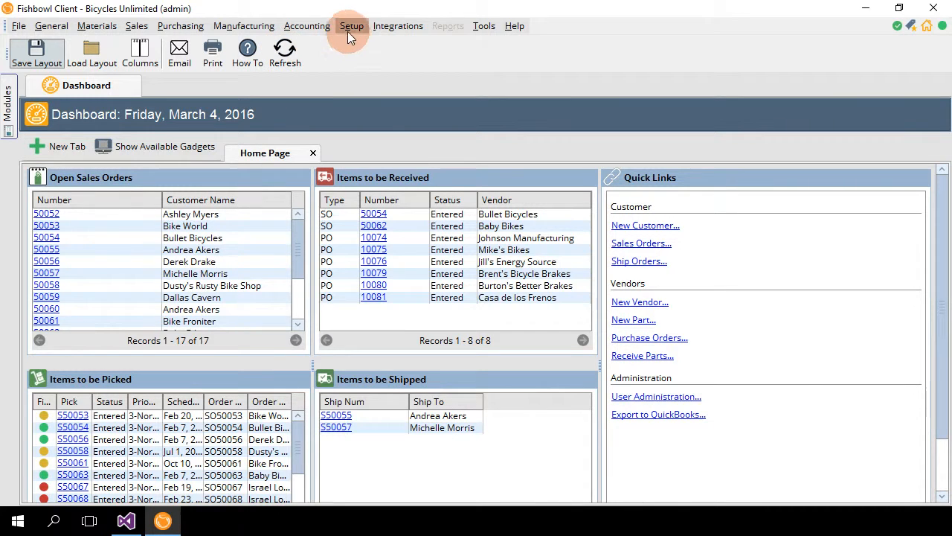
Go to Setup > Company and its Integrated Apps tab showing Crash Course as Pending
click(351, 26)
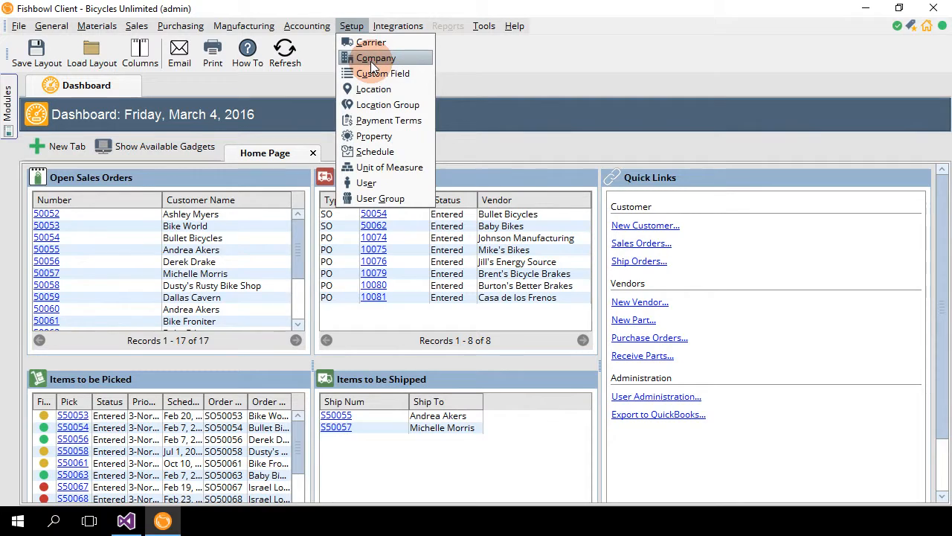
click(374, 58)
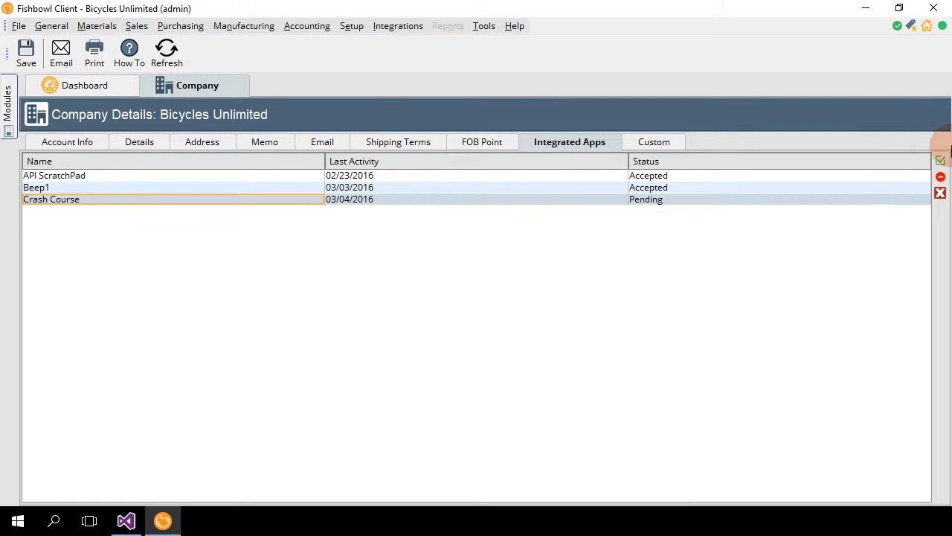
mouse_move(940, 161)
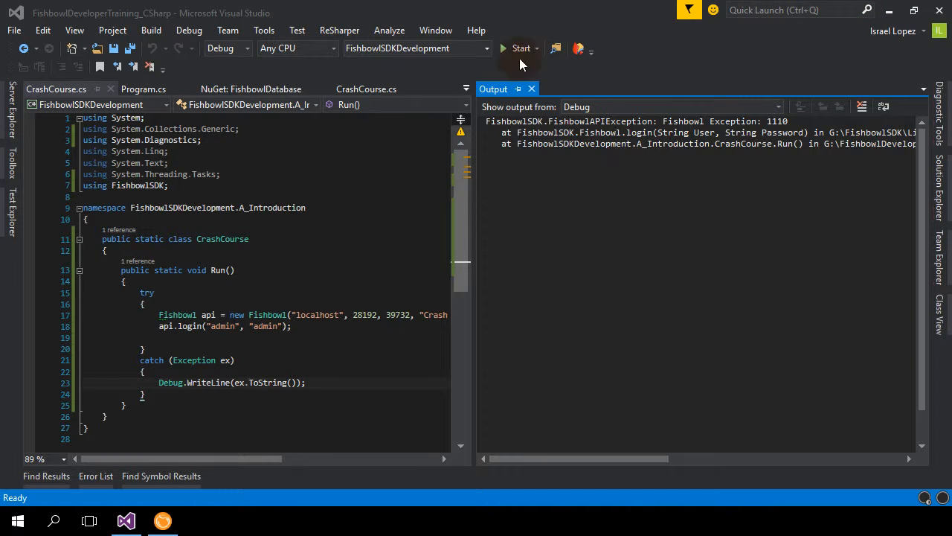
Rerun the project so the login no longer throws an exception
click(520, 48)
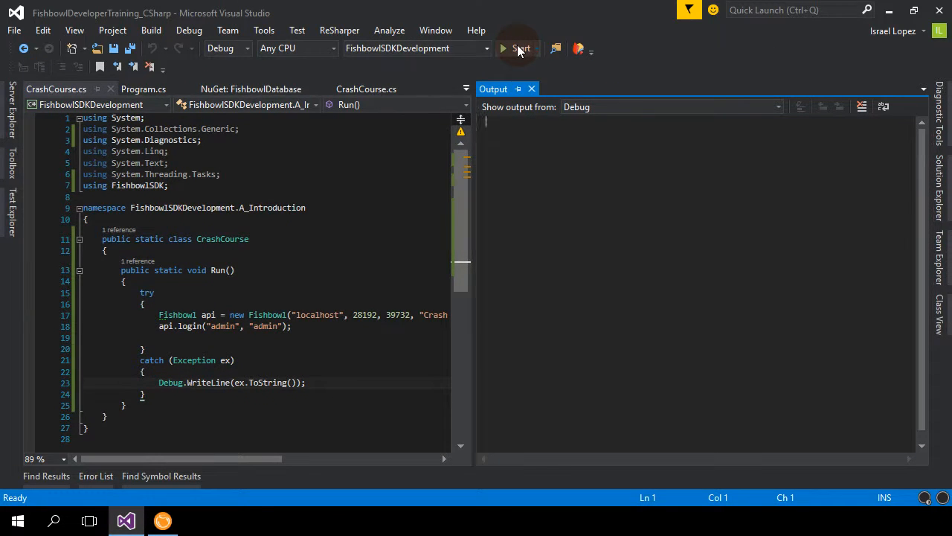
mouse_move(280, 336)
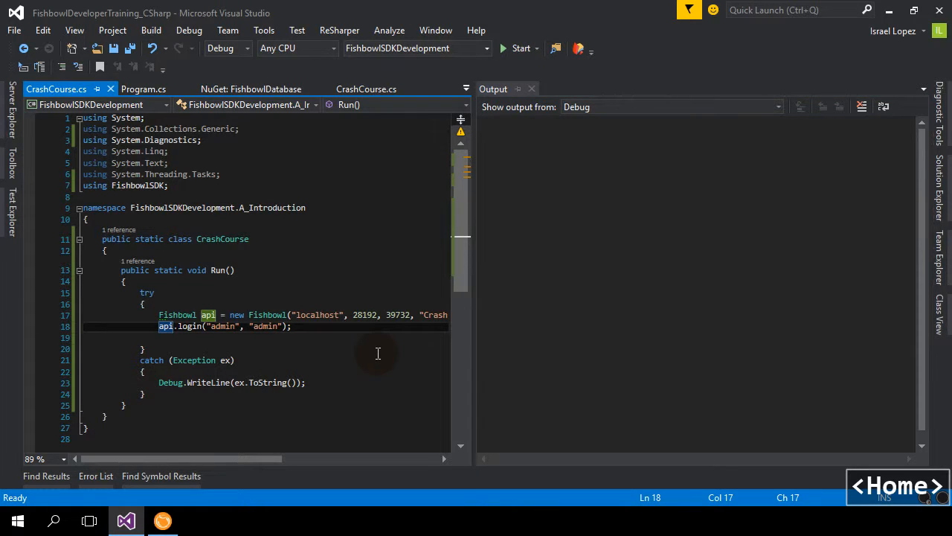
Store the login result in loginrs and foreach over ModuleAccess, Debug.WriteLine each module, then run it
text(var)
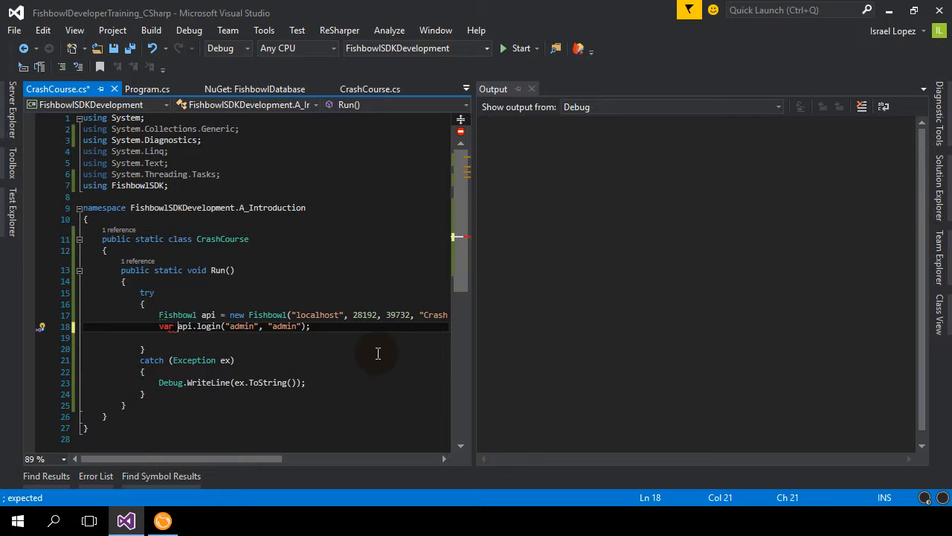
text(loginrs =)
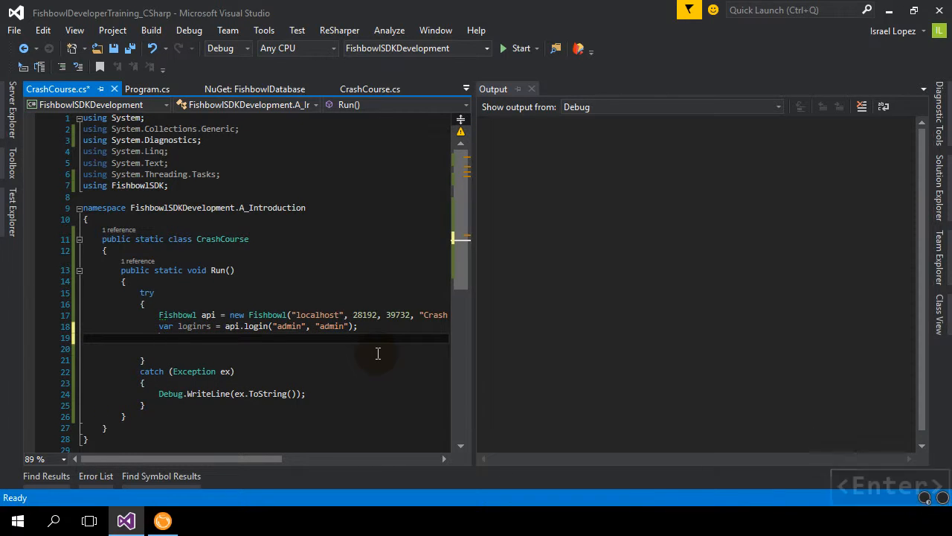
key(backspace)
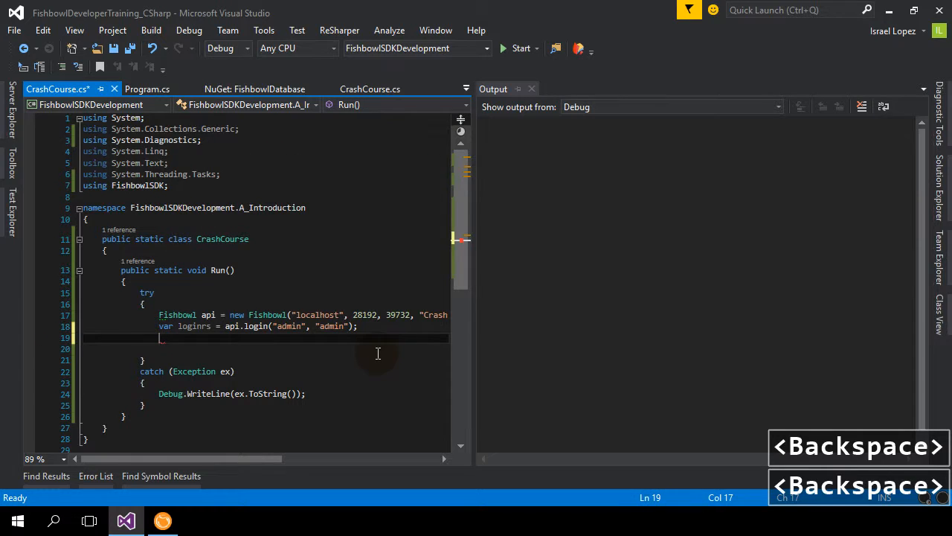
text(foreach(var in)
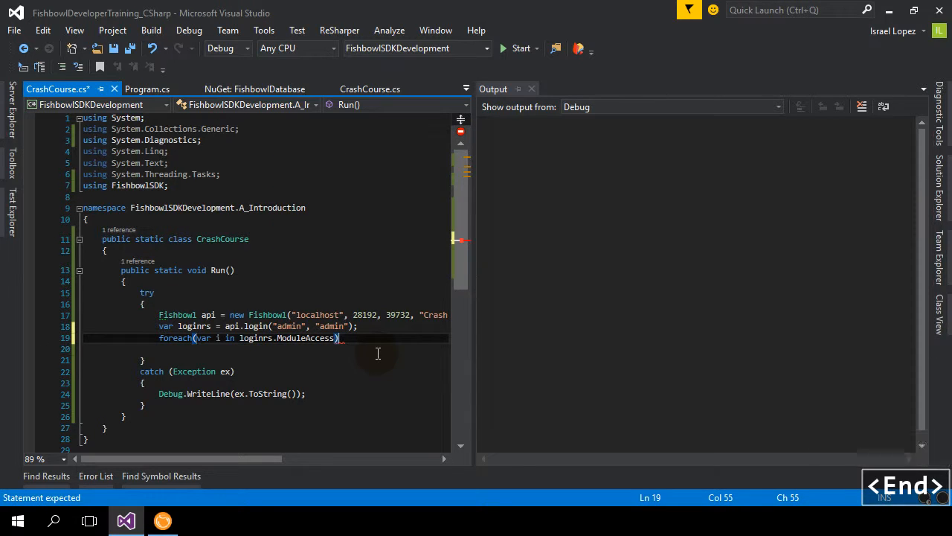
key(enter)
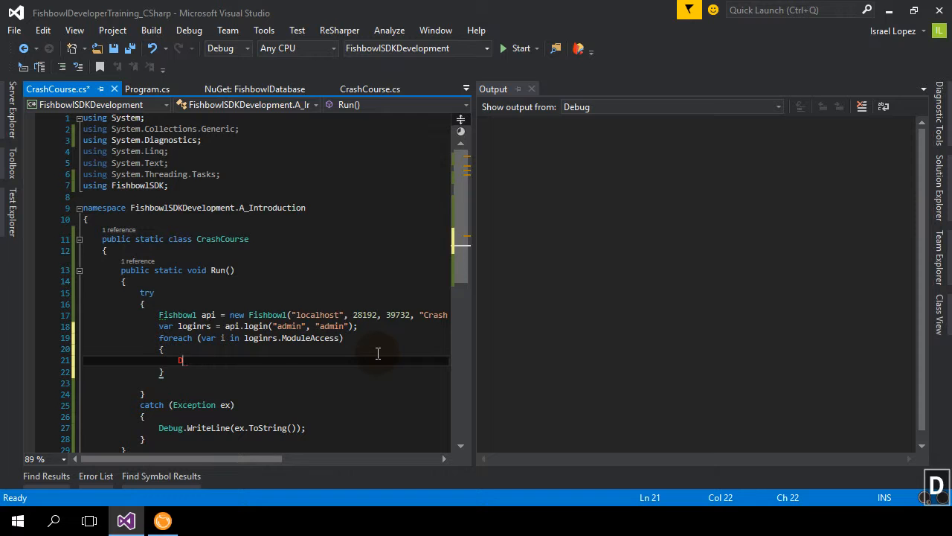
text(Debug.WriteLine(i);)
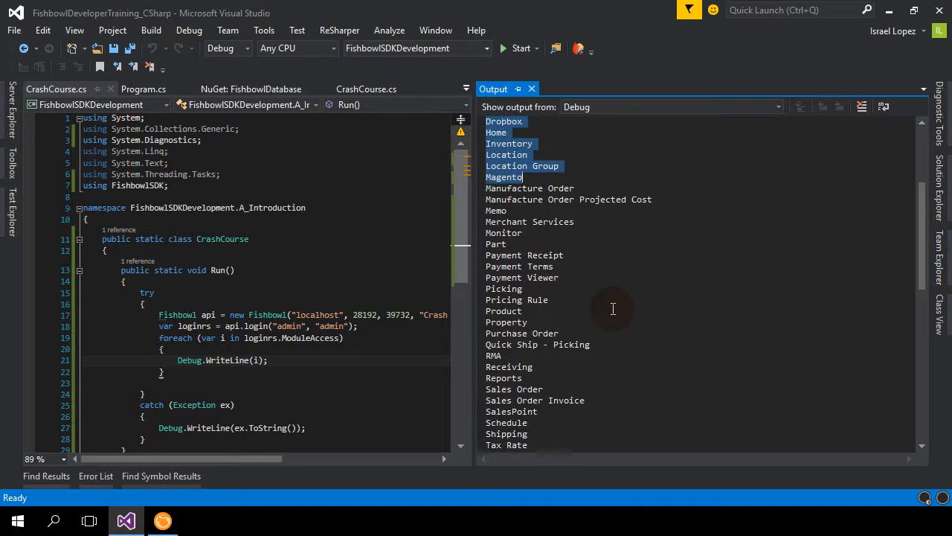
scroll(down, 3)
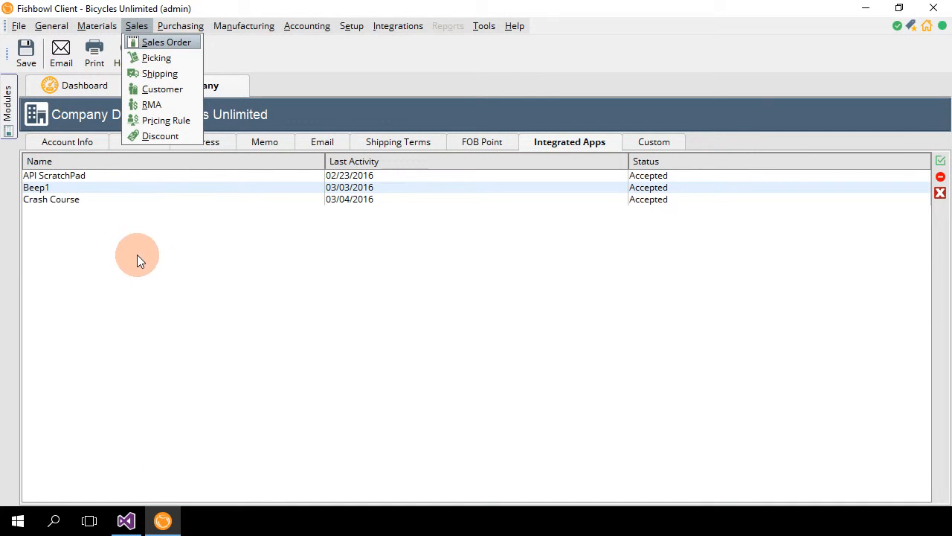
Bring up sales order 50053 for Bike World from the Sales Order module, then minimize Fishbowl
click(167, 41)
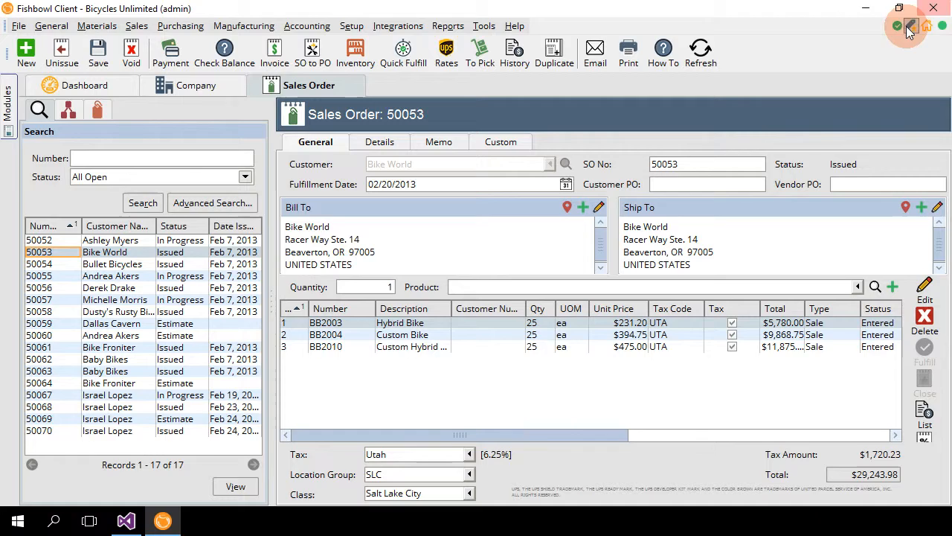
click(125, 521)
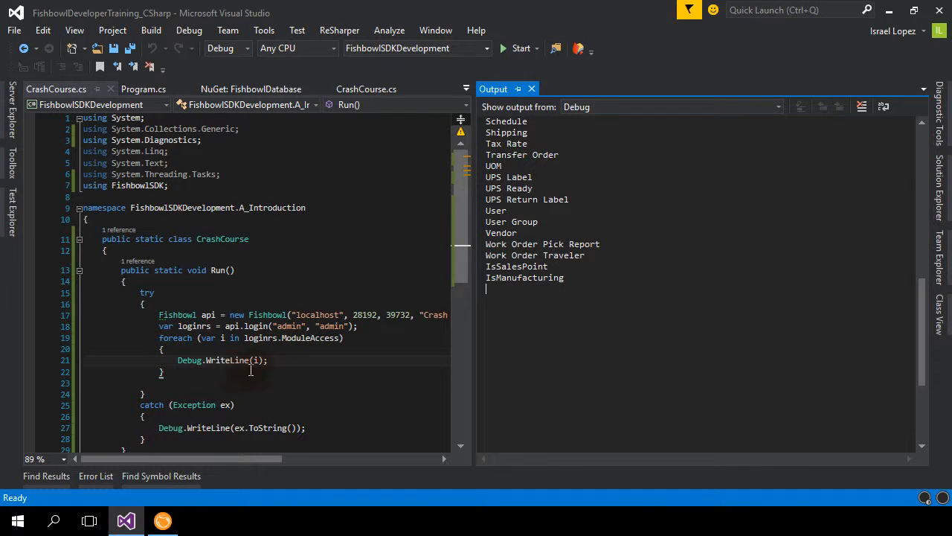
Replace the module-listing loop with SalesOrder so = api.GetSO("50053");
drag(158, 338, 164, 372)
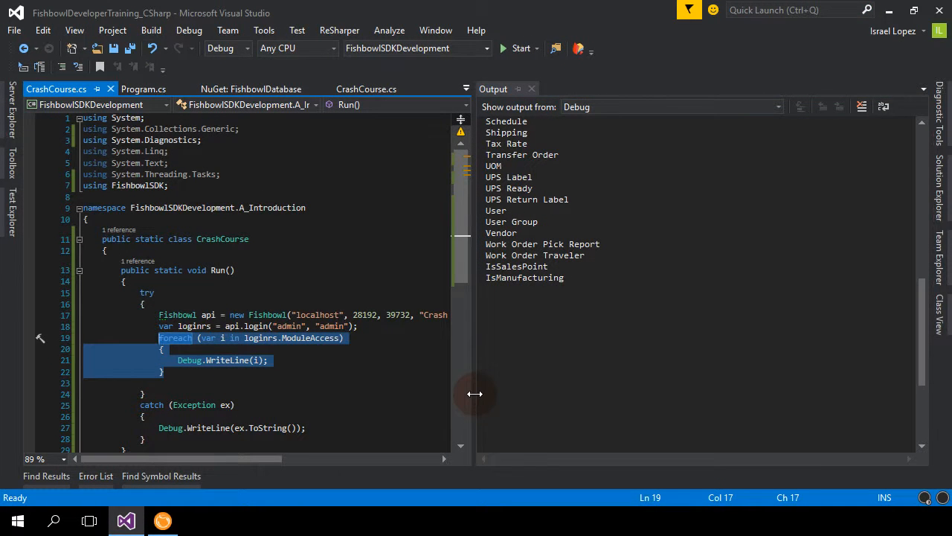
key(Delete)
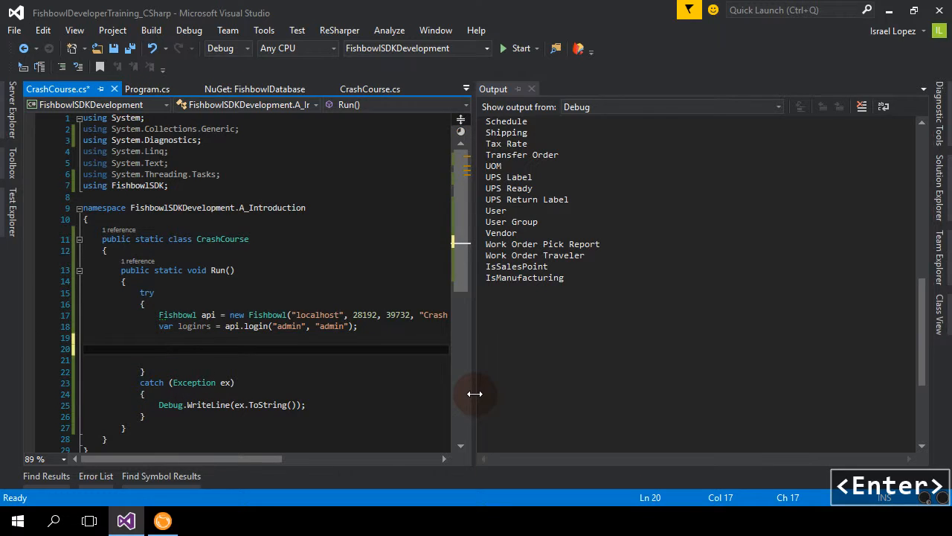
text(SalesOrder so =)
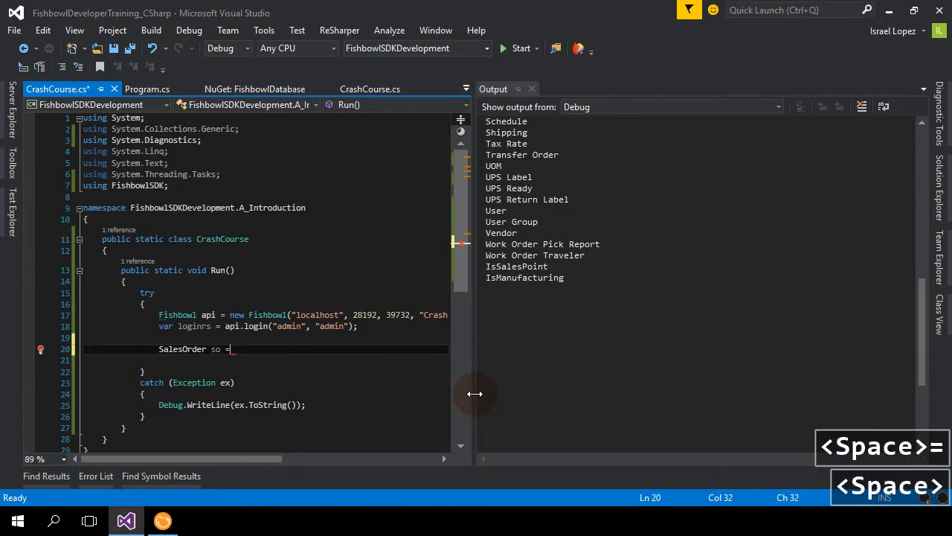
text(api)
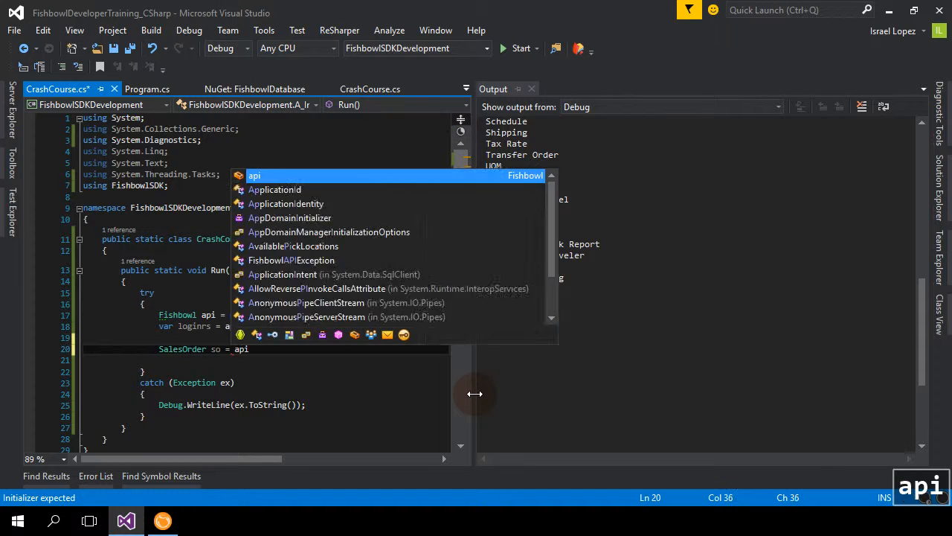
key(backspace)
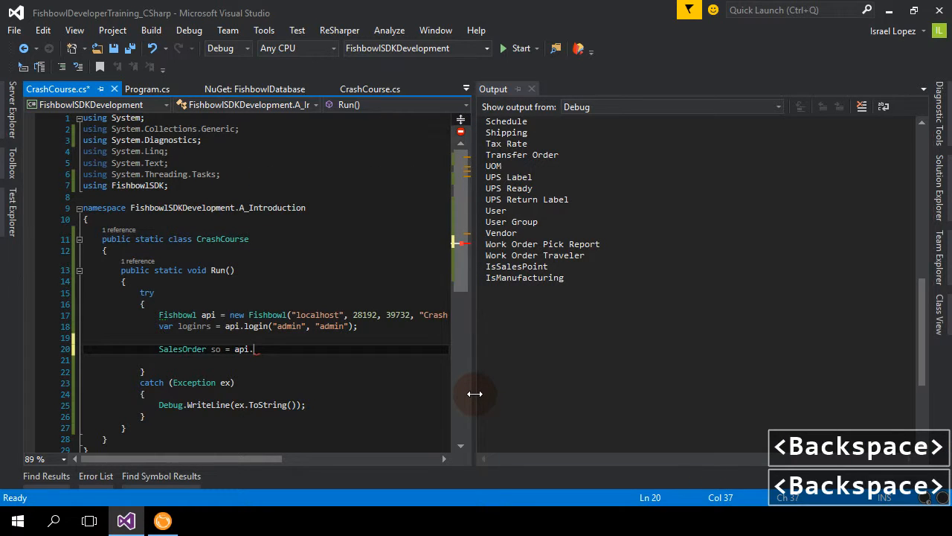
text(GetSO())
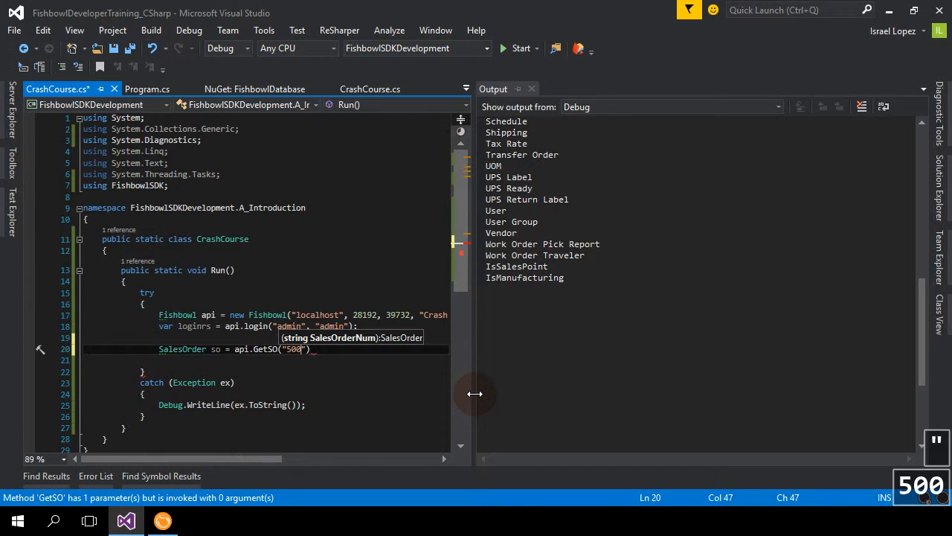
text(53)
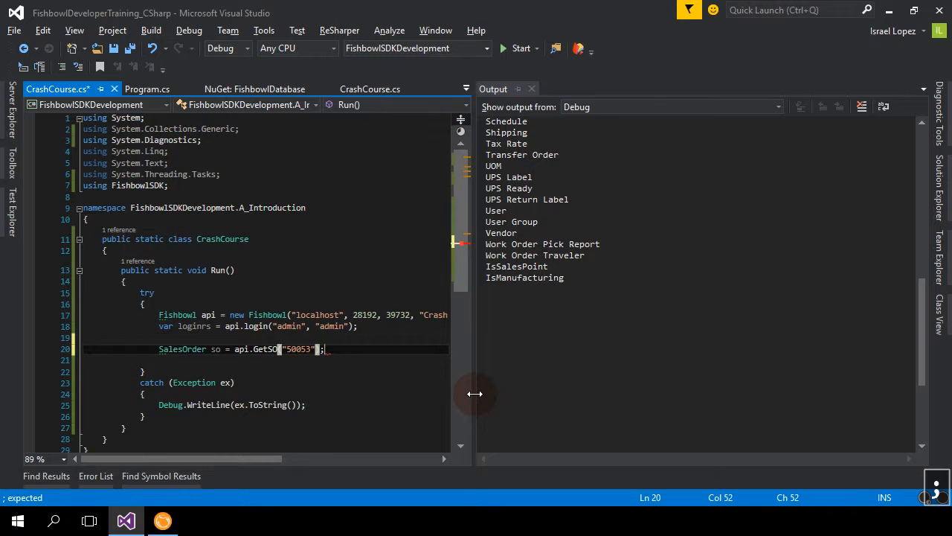
Add an empty Debug.WriteLine("") call below it carrying a breakpoint
key(Enter)
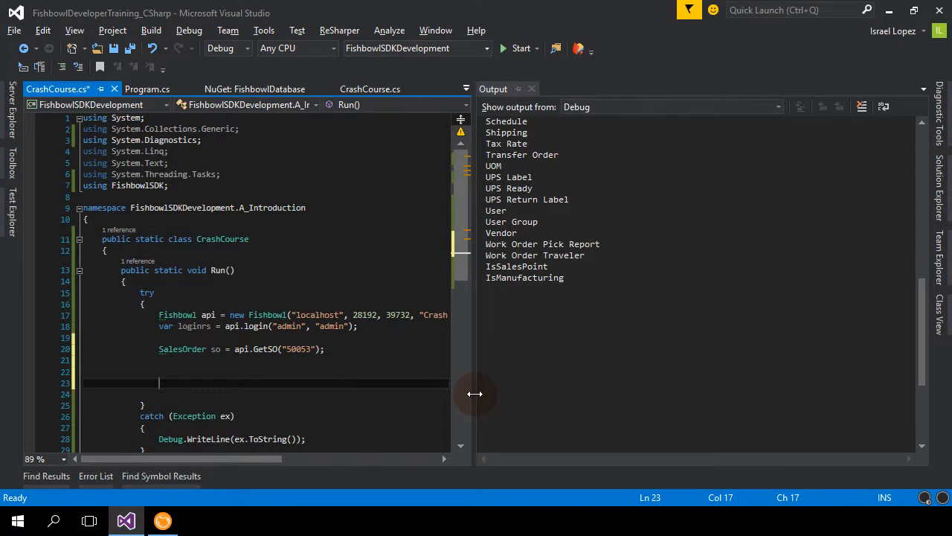
text(Thr)
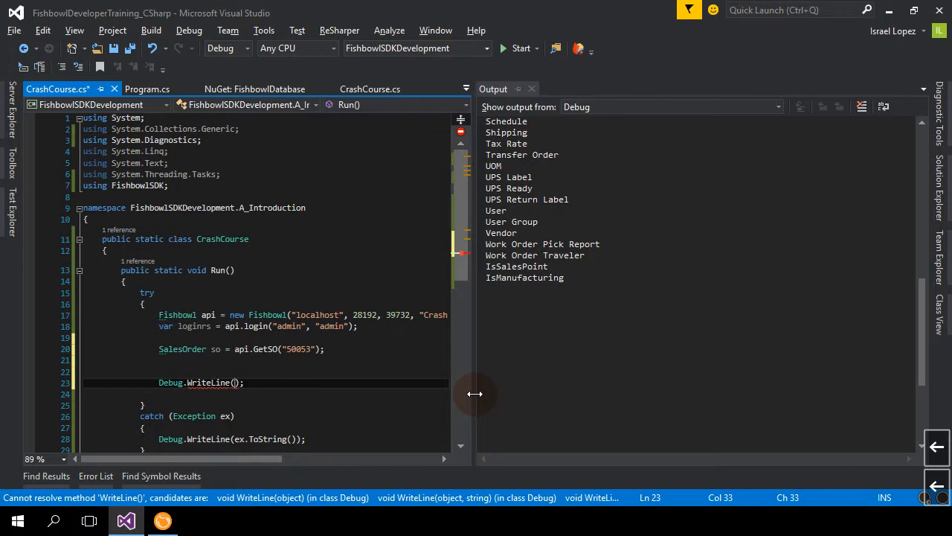
text("")
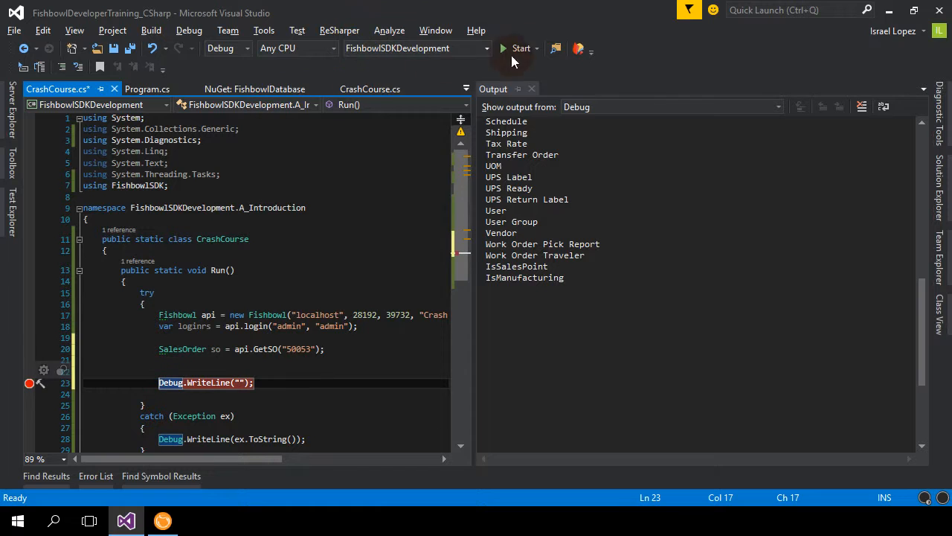
Run to the breakpoint and inspect sales order 50053's fields in the so DataTip
click(521, 48)
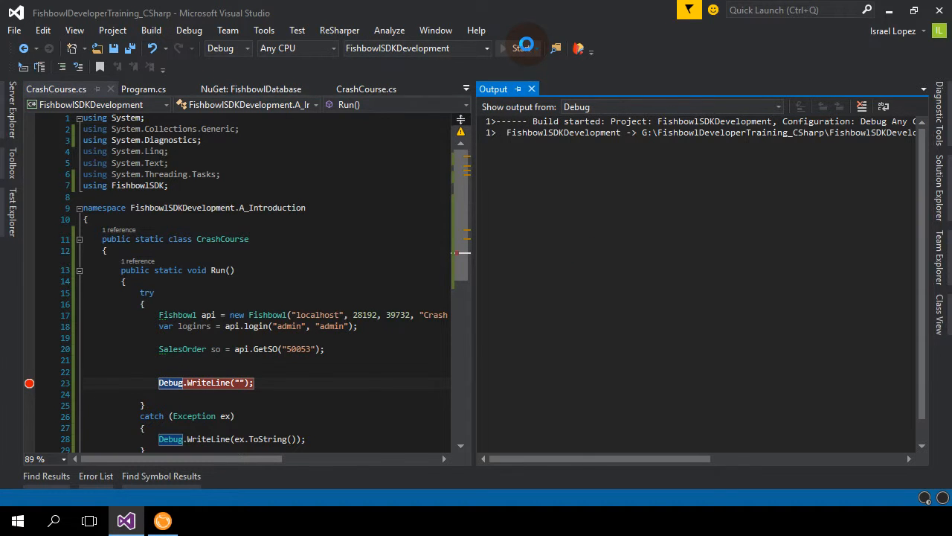
click(520, 47)
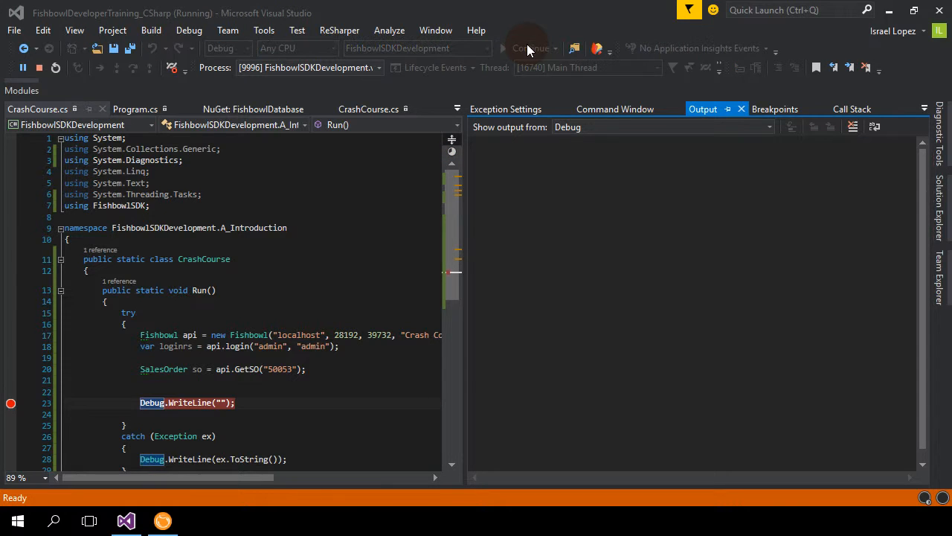
click(529, 47)
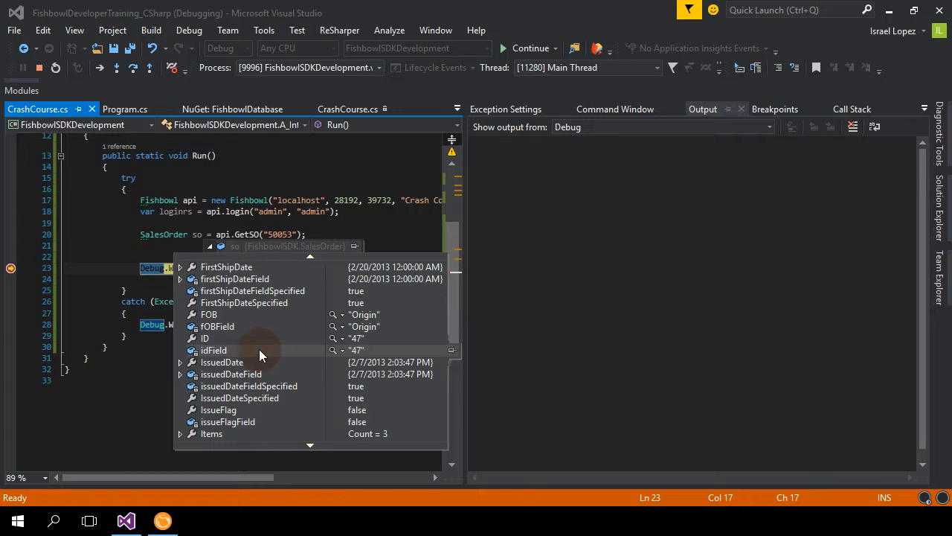
scroll(down, 3)
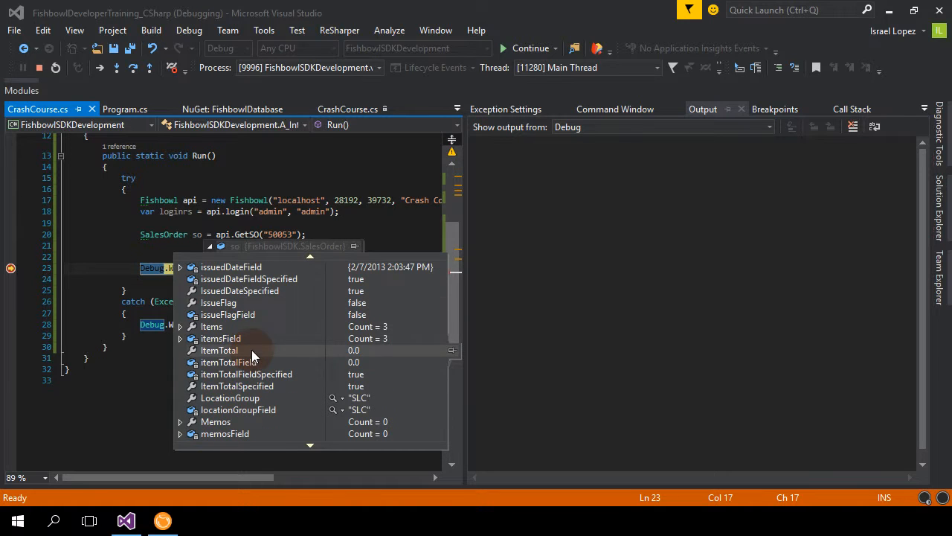
Expand the order's line items to review them, then stop the debugging session
click(179, 326)
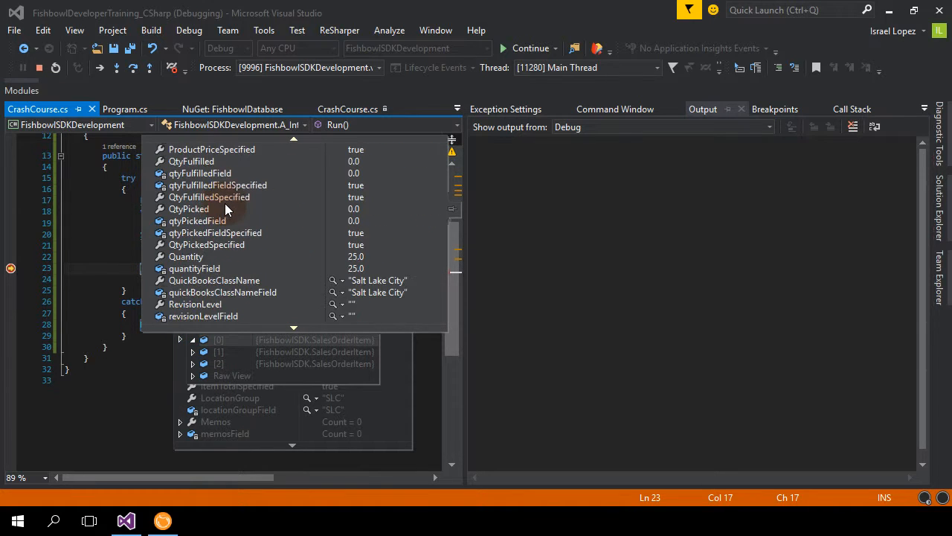
scroll(down, 3)
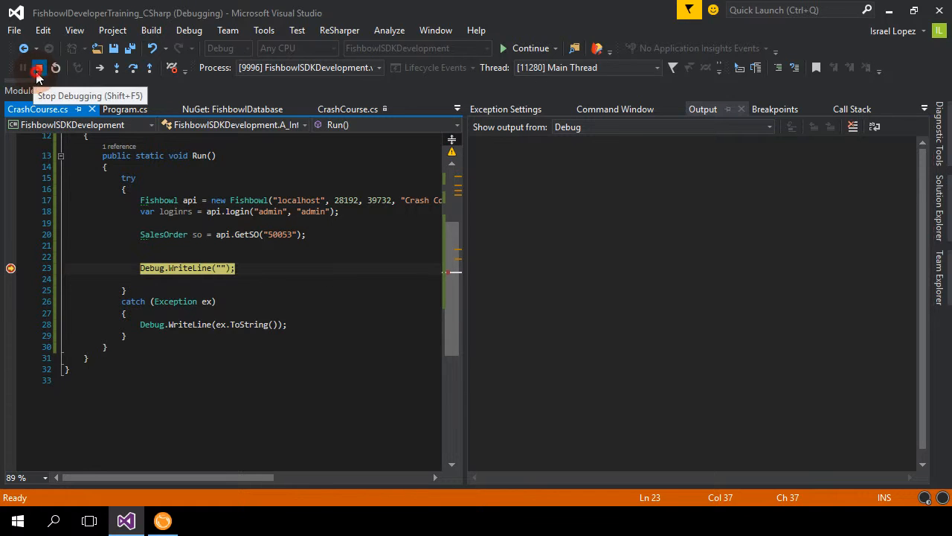
click(39, 68)
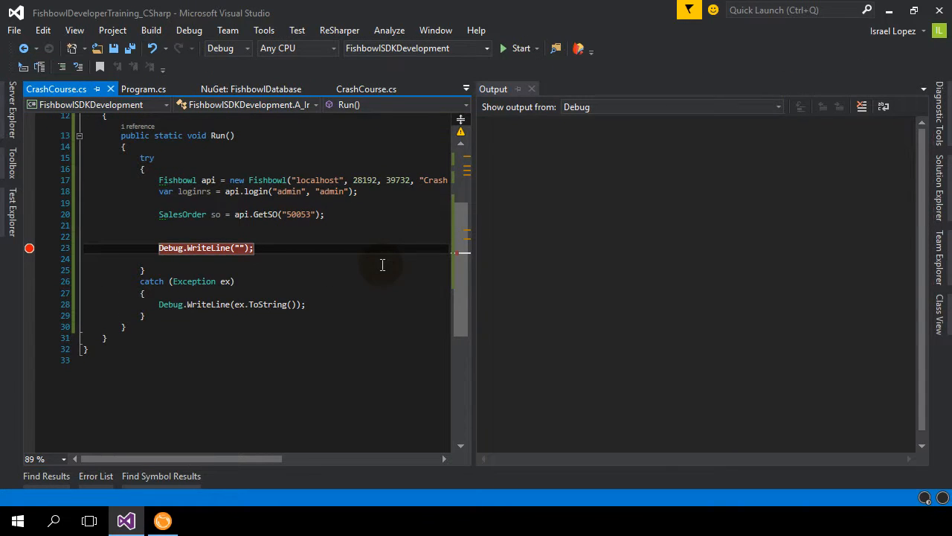